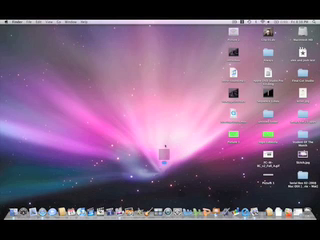
# Open the context menu of the small file in the middle of the desktop.
pyautogui.rightClick(160, 150)
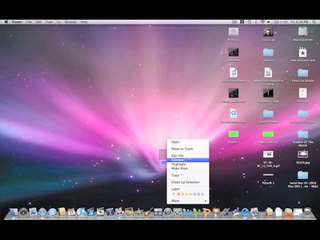